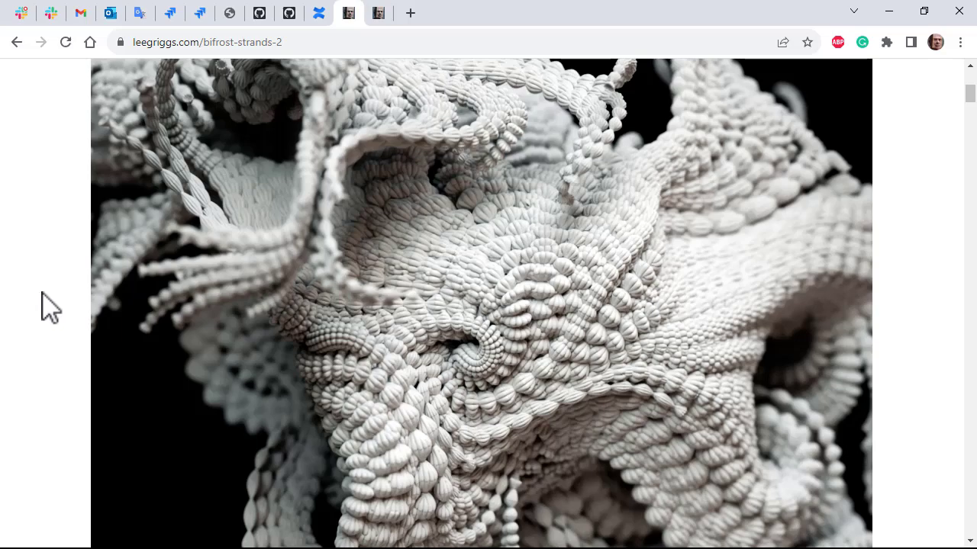
# Scroll through the bifrost-strands gallery to the strand towers page, then switch to the Maya scene.
pyautogui.scroll(-3)
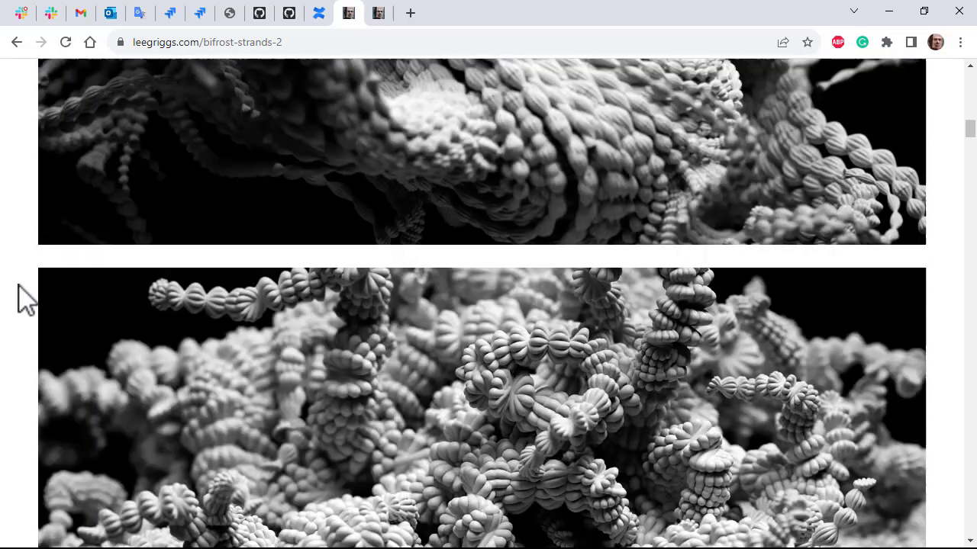
pyautogui.scroll(-3)
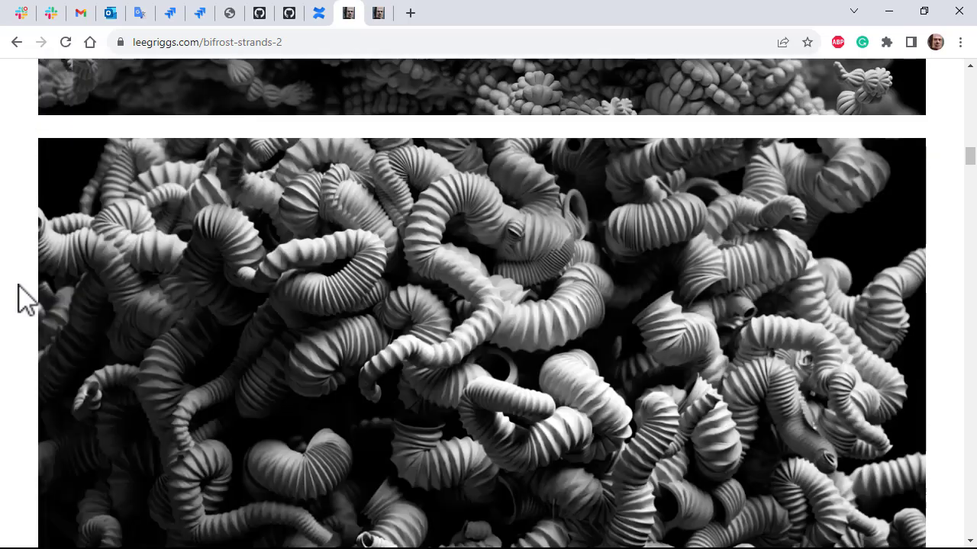
pyautogui.scroll(-3)
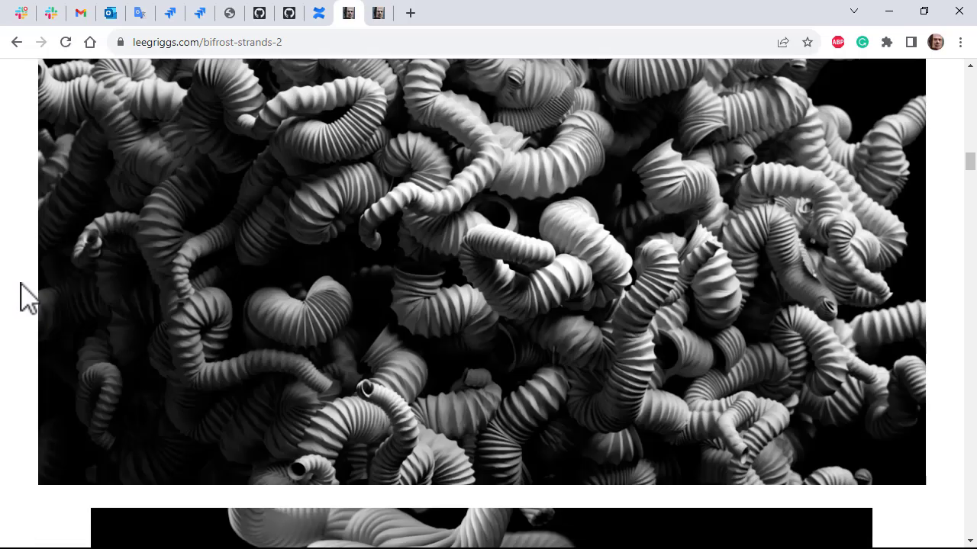
pyautogui.scroll(-3)
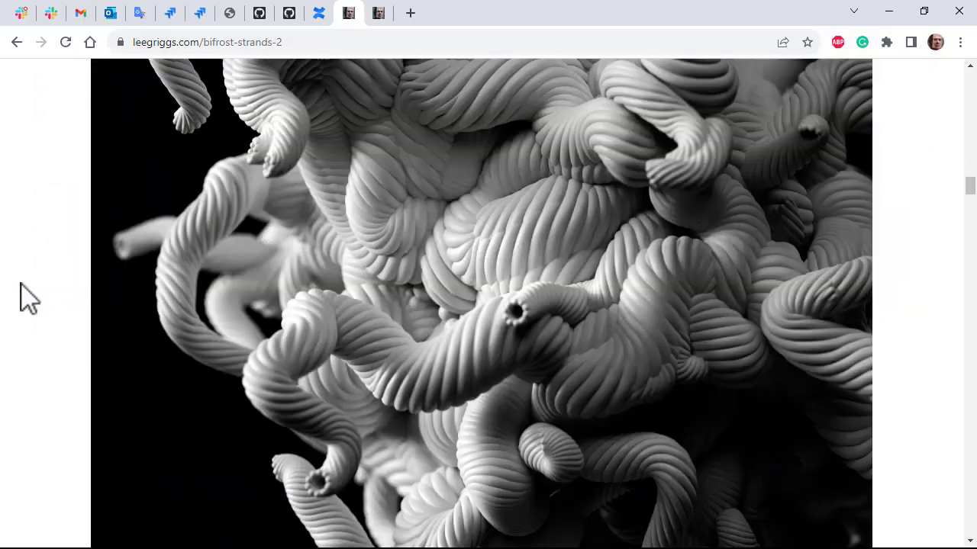
pyautogui.scroll(-3)
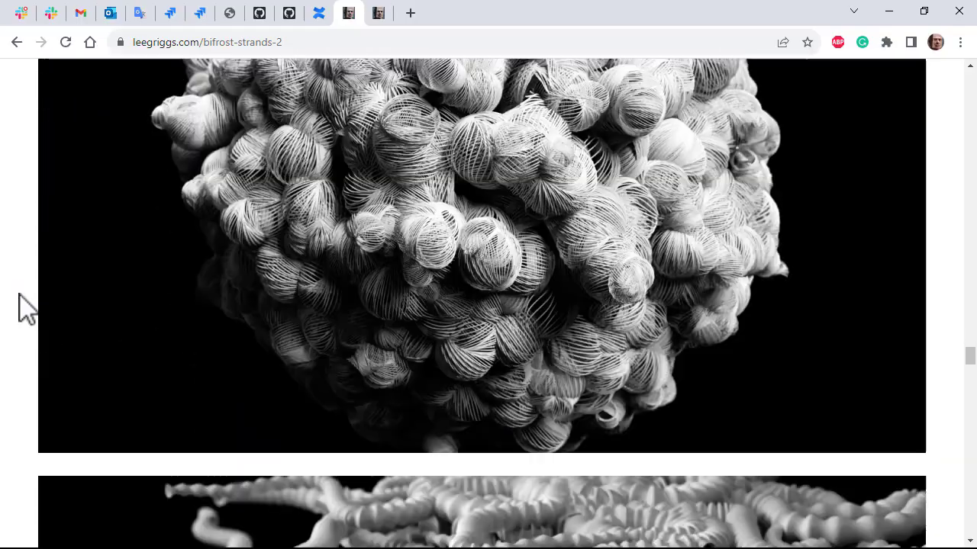
pyautogui.scroll(-3)
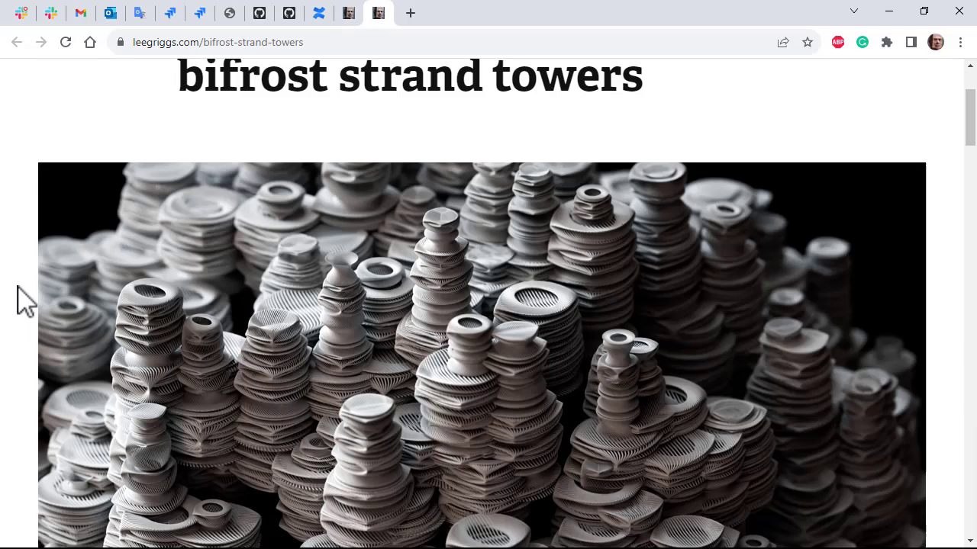
pyautogui.scroll(-3)
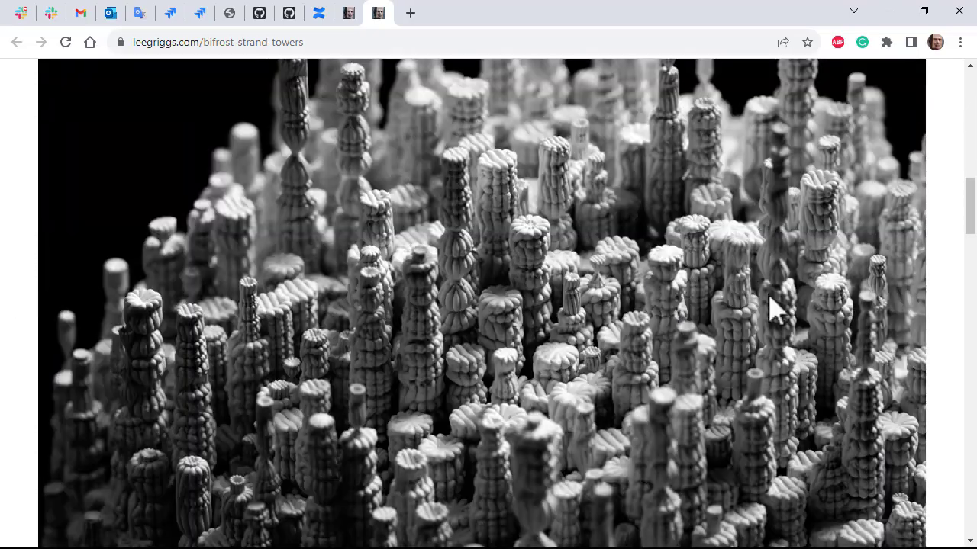
pyautogui.scroll(-3)
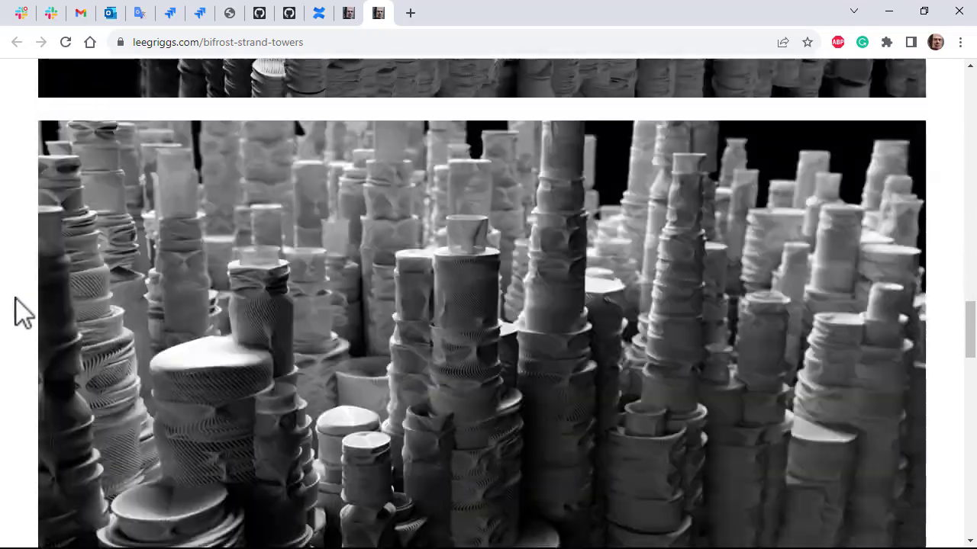
pyautogui.scroll(3)
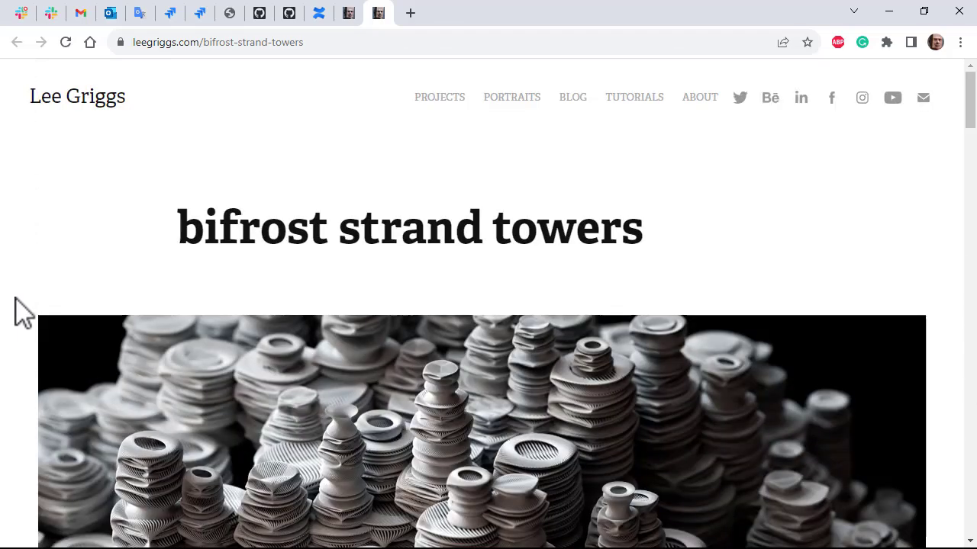
pyautogui.press('alt+tab')
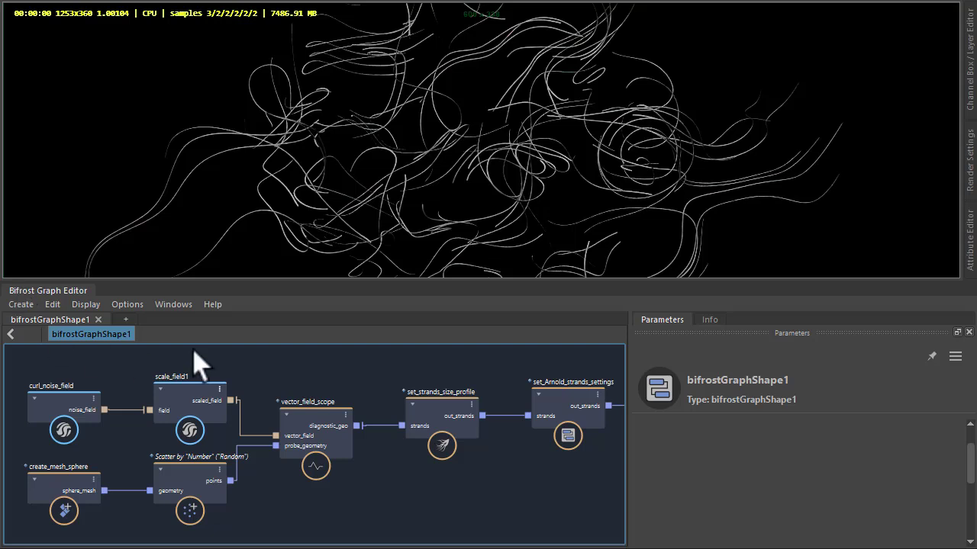
pyautogui.moveTo(318, 378)
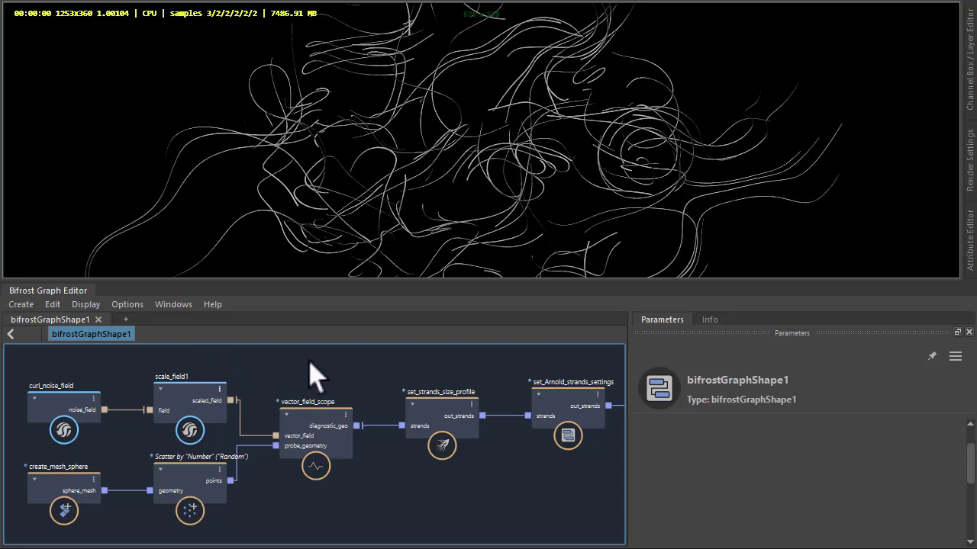
pyautogui.moveTo(299, 385)
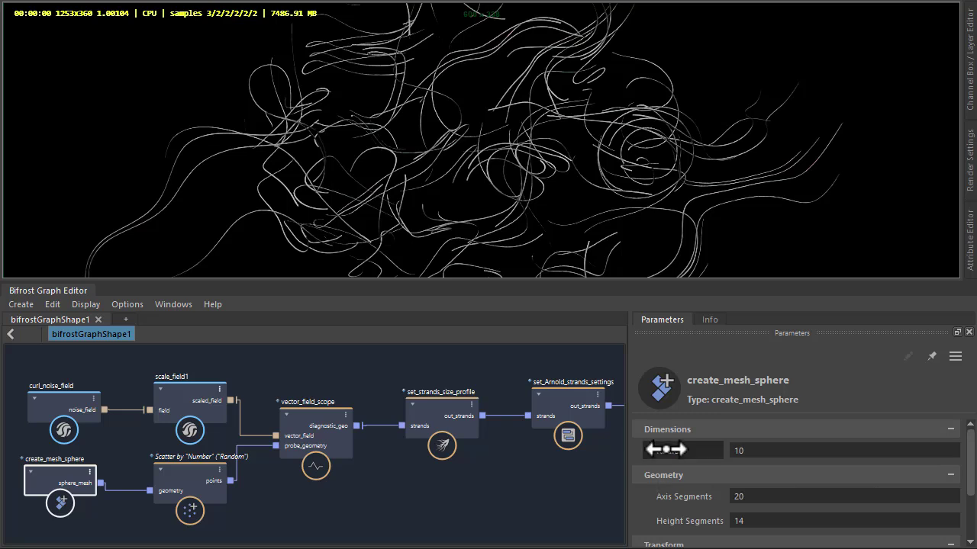
# Review the sphere emitter, vector field scope and noise scale field nodes in the graph.
pyautogui.click(189, 488)
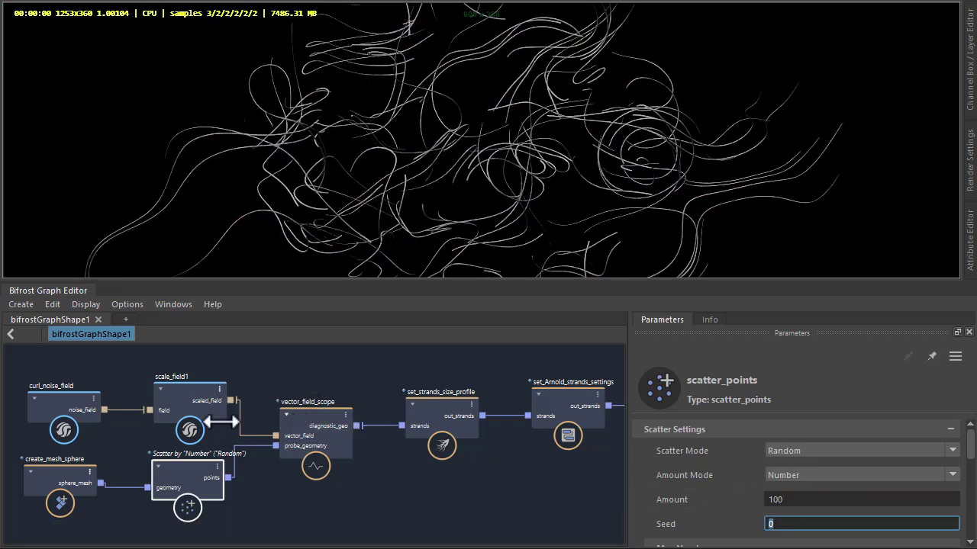
pyautogui.click(313, 424)
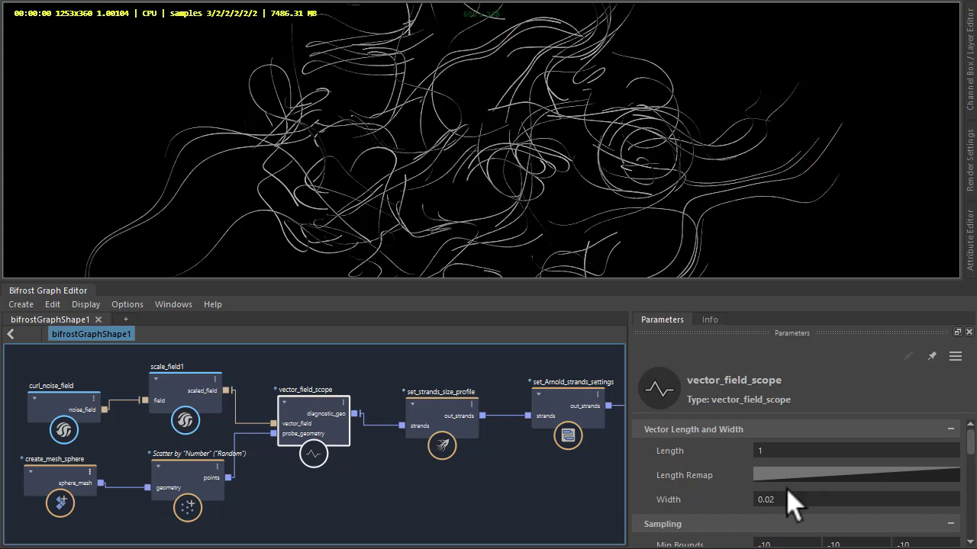
pyautogui.moveTo(643, 492)
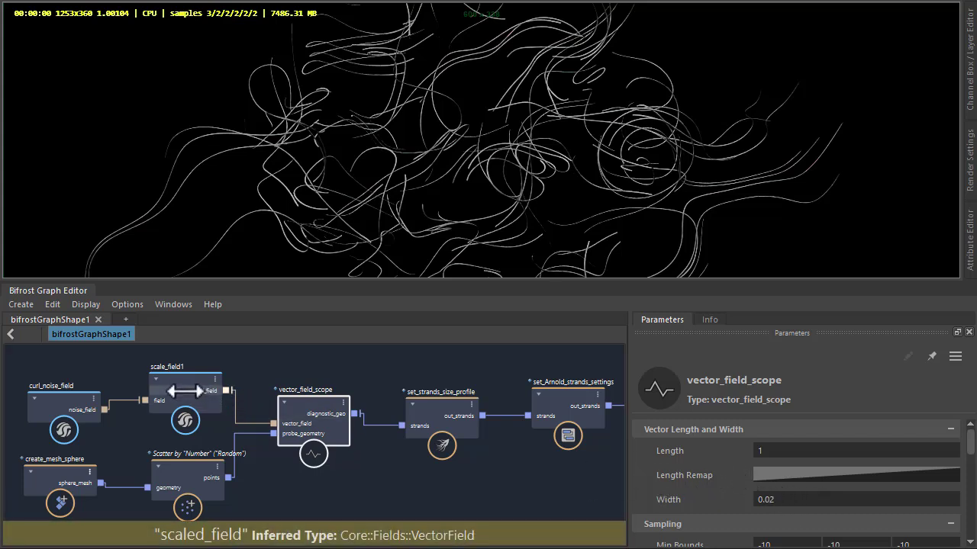
pyautogui.click(61, 389)
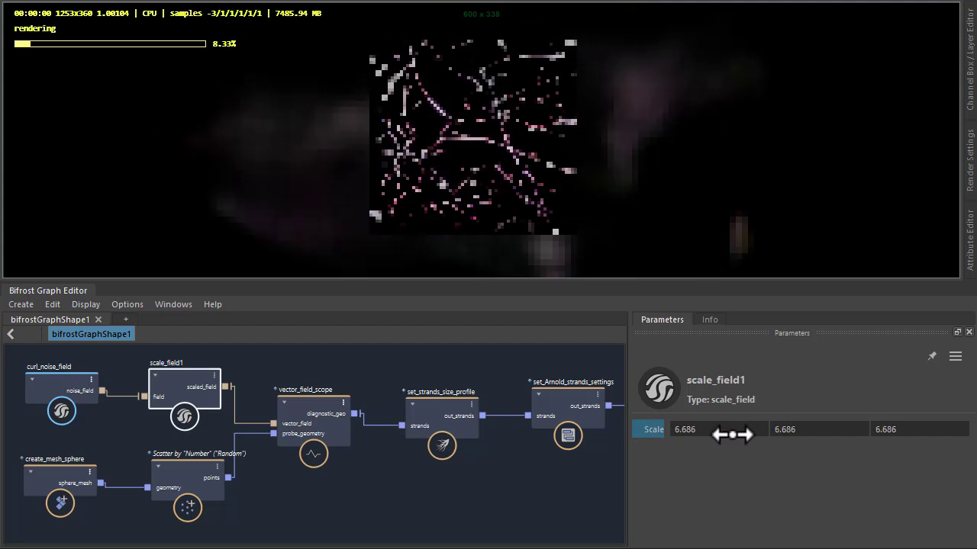
# Retune the noise field Scale value to about 4.081 and deselect the node.
pyautogui.moveTo(732, 434); pyautogui.dragTo(786, 437)
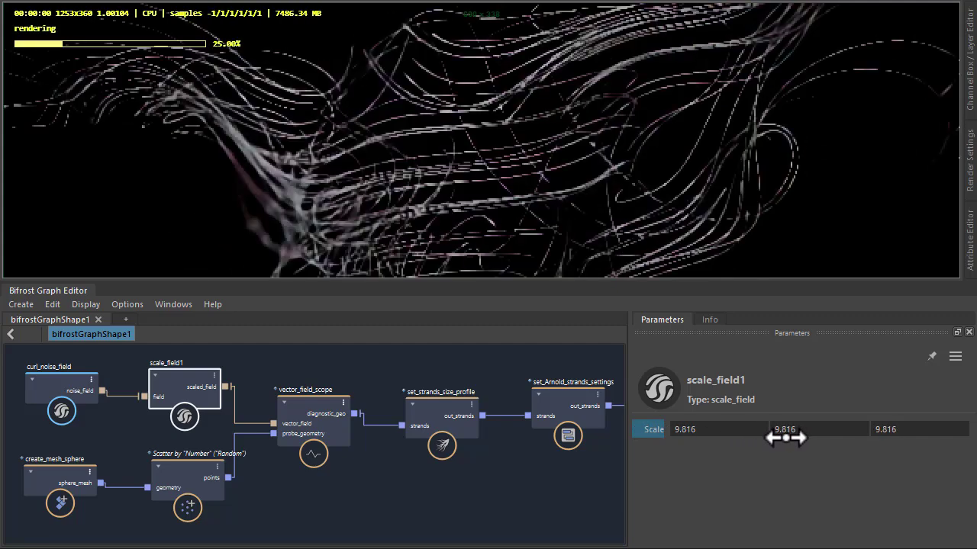
pyautogui.moveTo(786, 438); pyautogui.dragTo(679, 438)
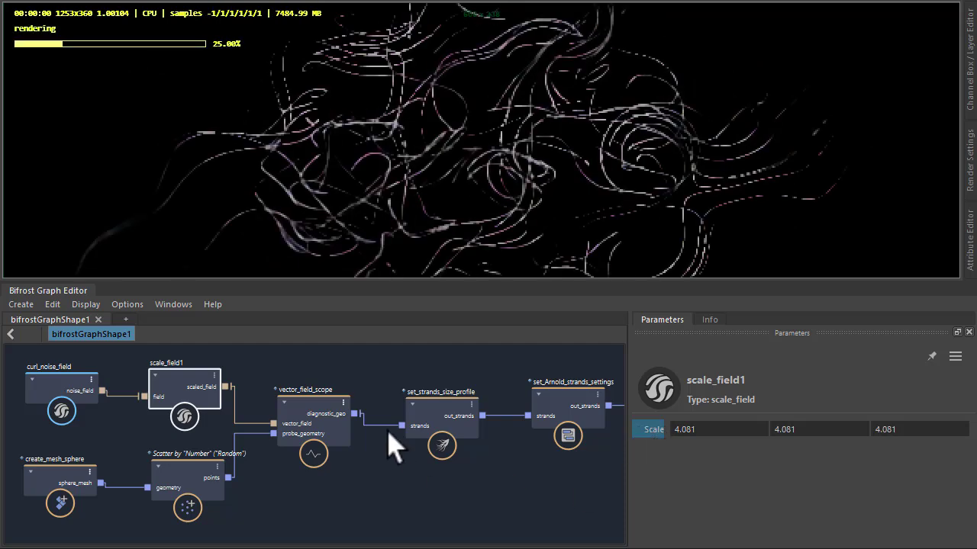
pyautogui.click(441, 415)
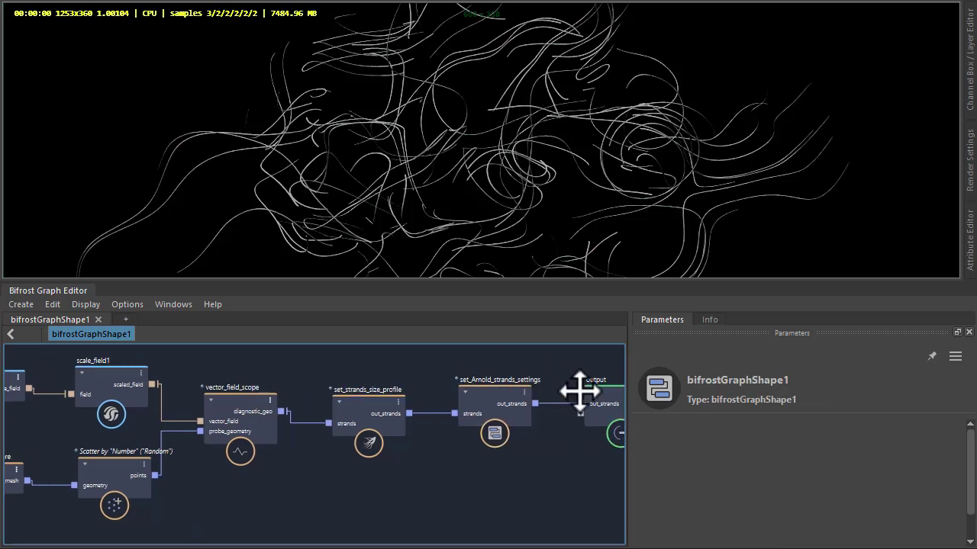
# Add a create_strands_around_strands node ahead of the graph output.
pyautogui.moveTo(579, 393); pyautogui.dragTo(415, 491)
pyautogui.write('c')
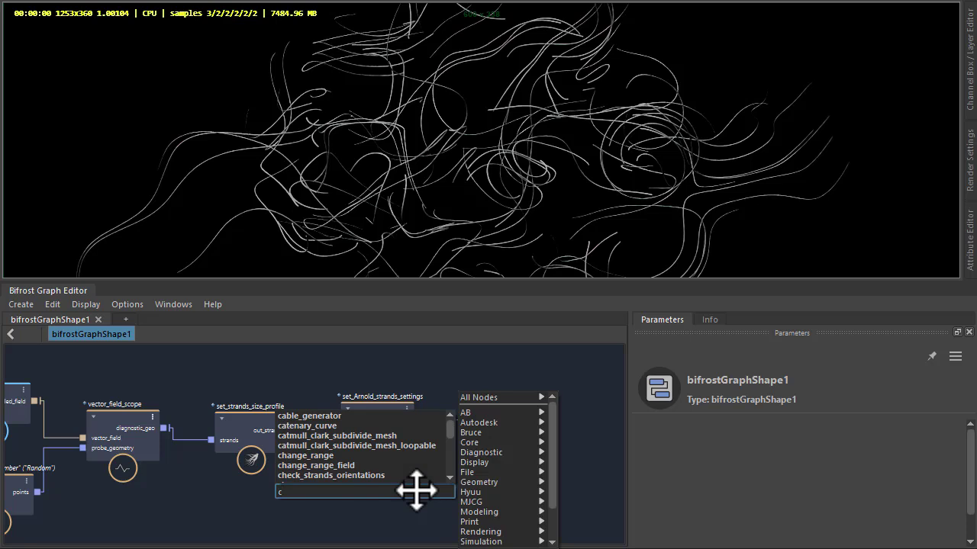
pyautogui.write('reate_st')
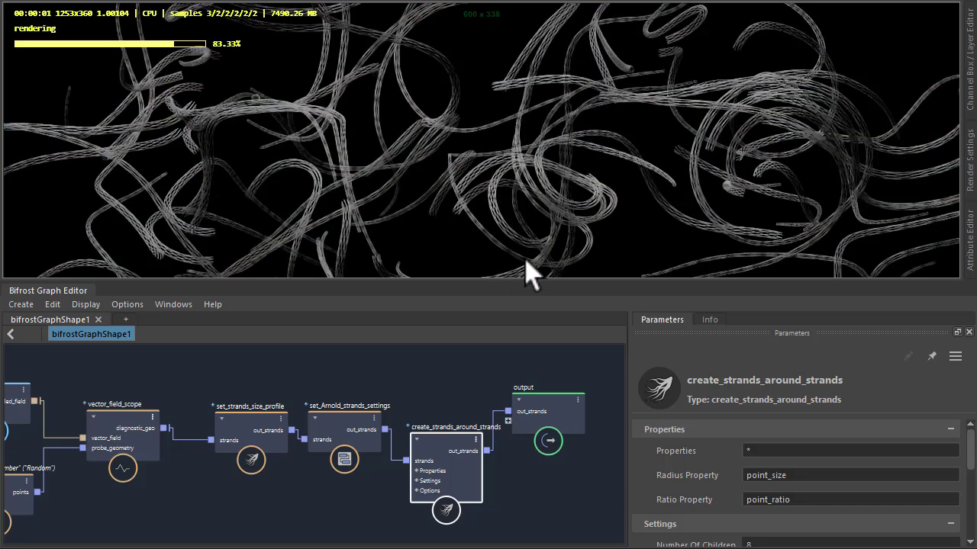
pyautogui.moveTo(583, 241)
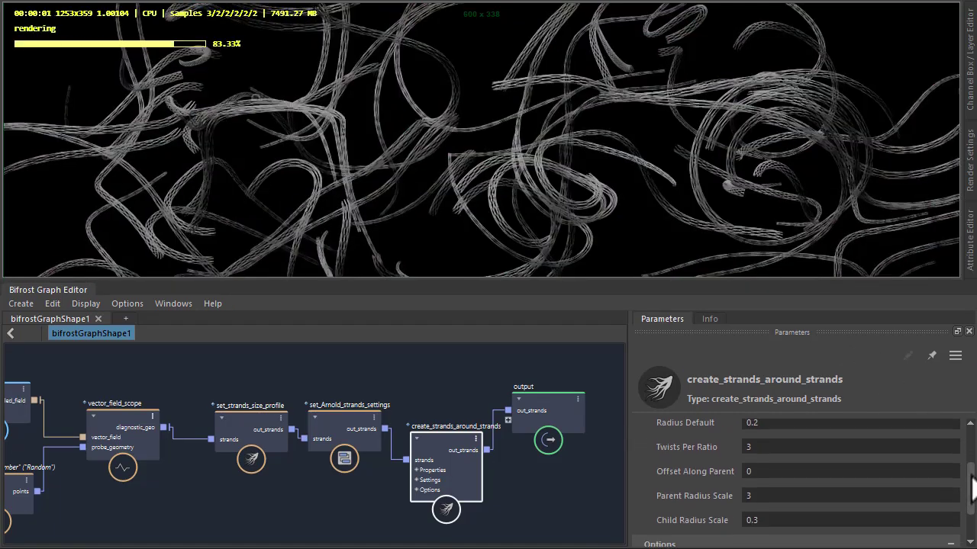
# Bring up the set_strands_size_profile node's Profile ramp in the Parameters panel.
pyautogui.scroll(-3)
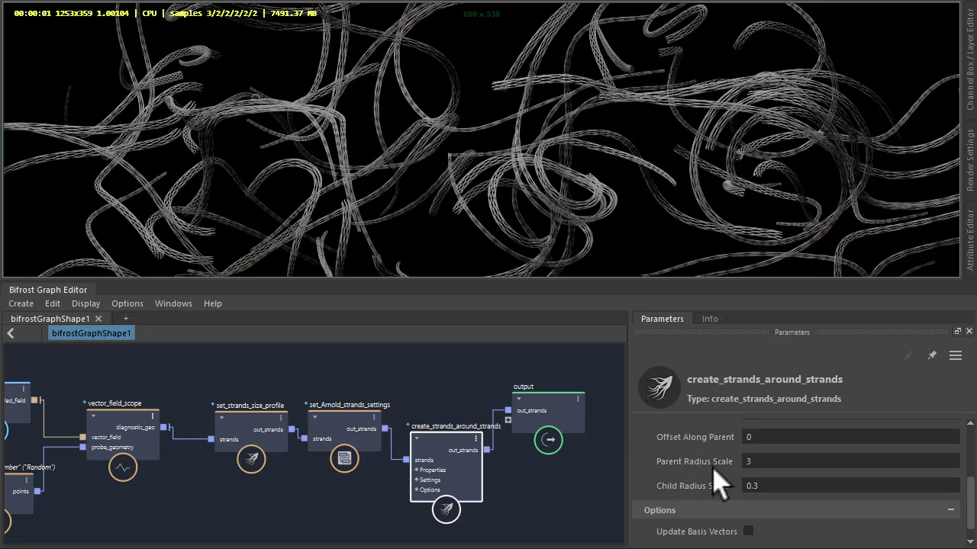
pyautogui.moveTo(694, 461)
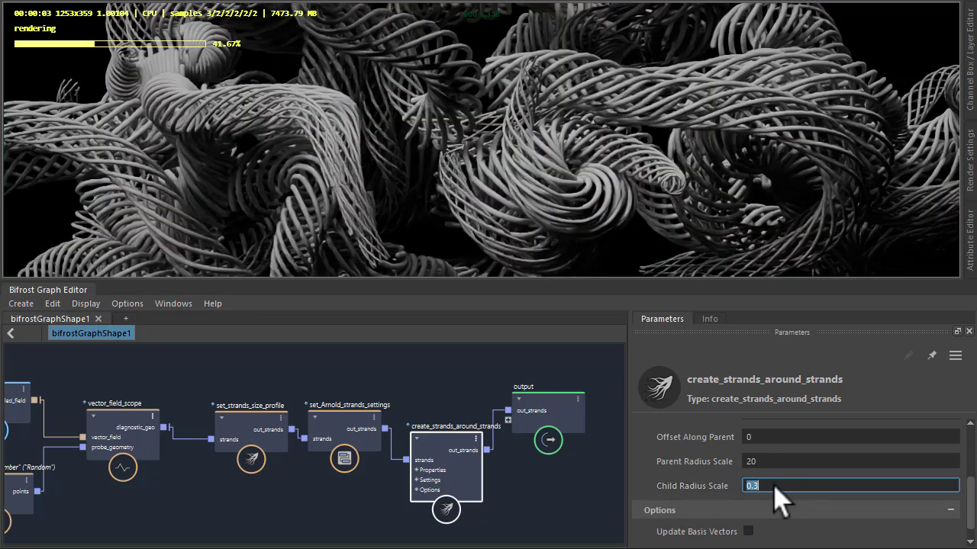
pyautogui.write('01')
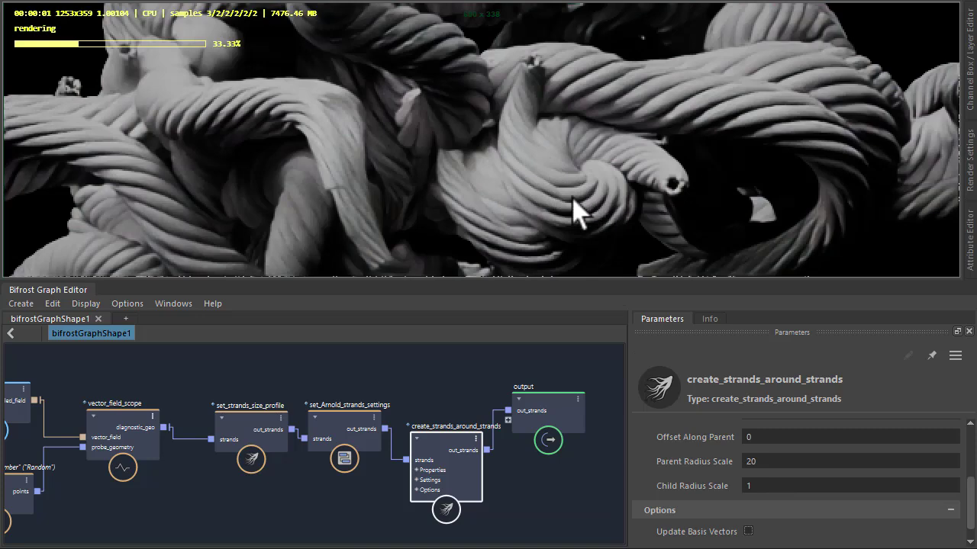
pyautogui.moveTo(633, 156)
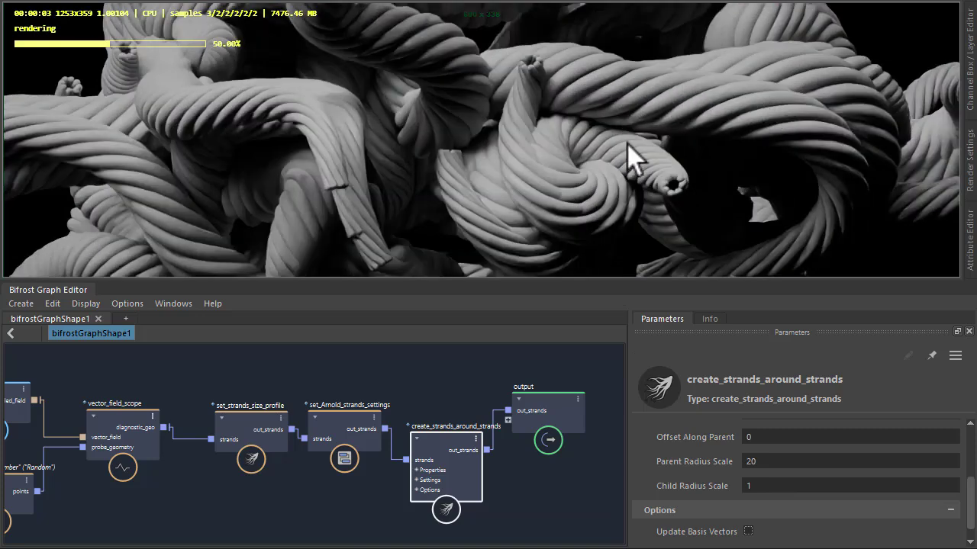
pyautogui.moveTo(549, 138)
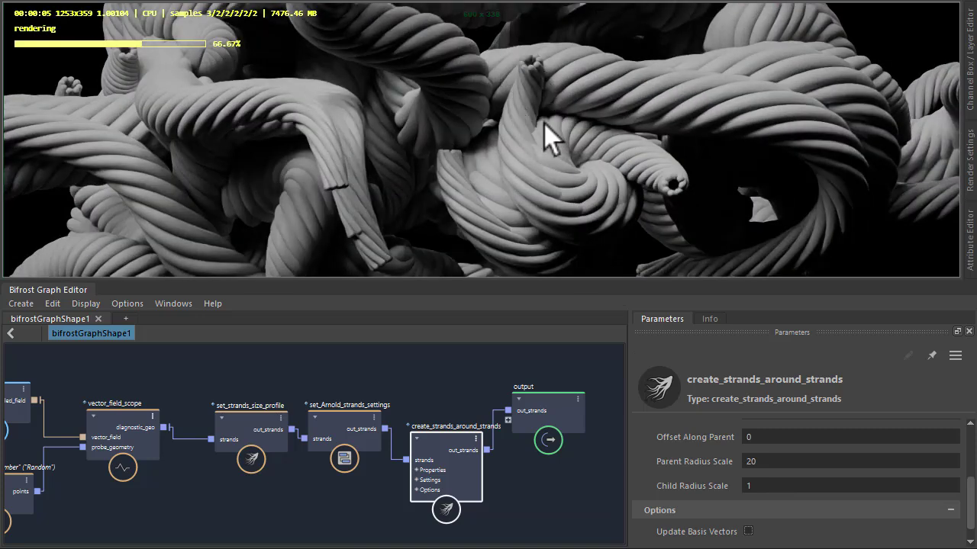
pyautogui.moveTo(489, 149)
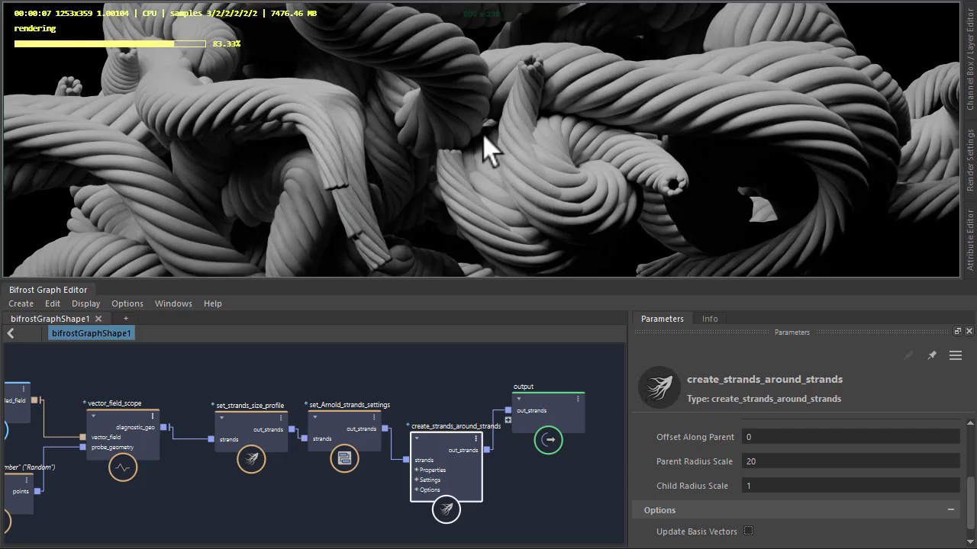
pyautogui.moveTo(348, 196)
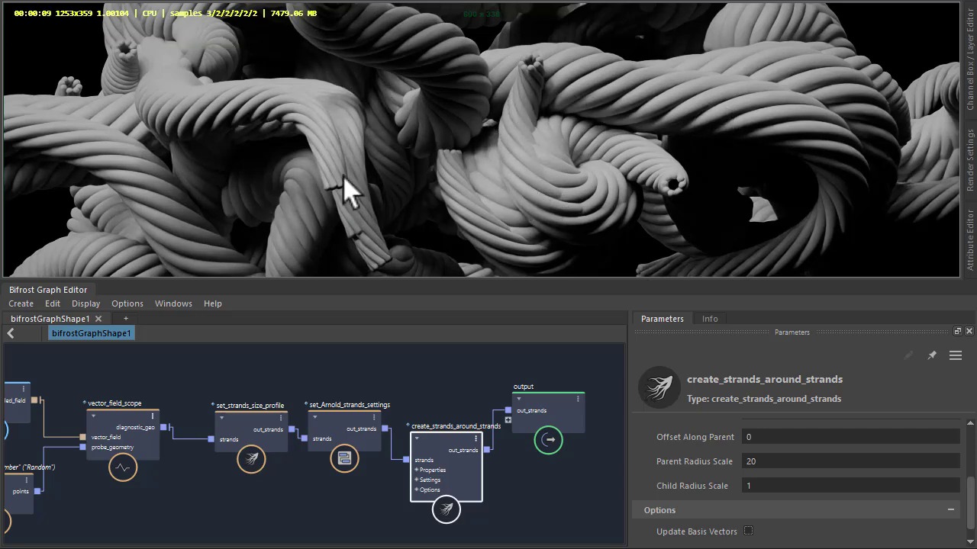
pyautogui.moveTo(268, 427)
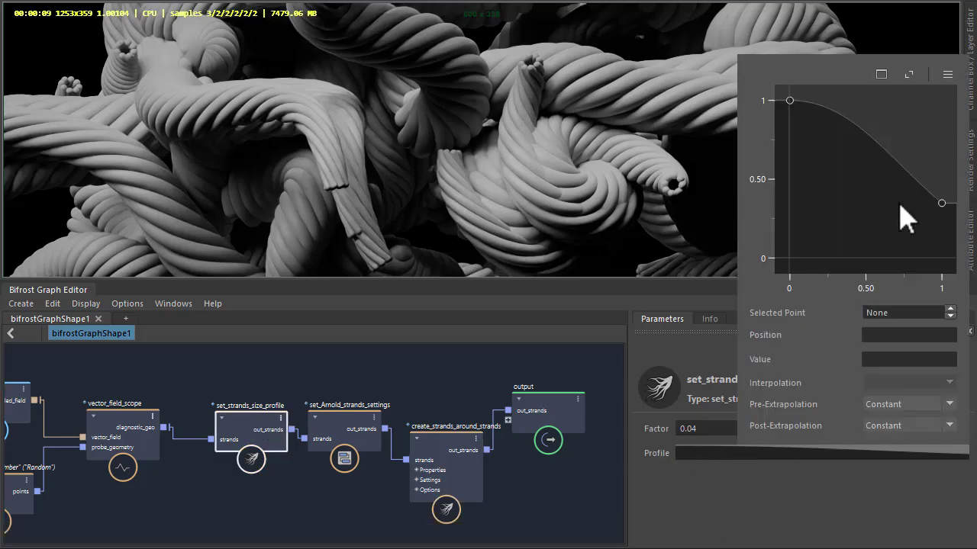
# Reshape the size profile ramp so its end point sits around 0.64, keeping strand ends thicker.
pyautogui.moveTo(941, 203); pyautogui.dragTo(941, 103)
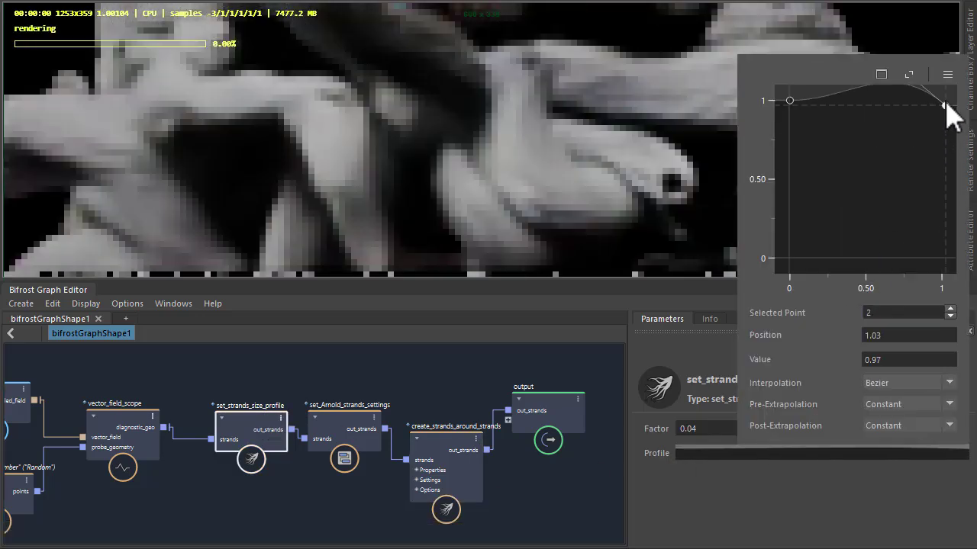
pyautogui.moveTo(949, 107); pyautogui.dragTo(922, 156)
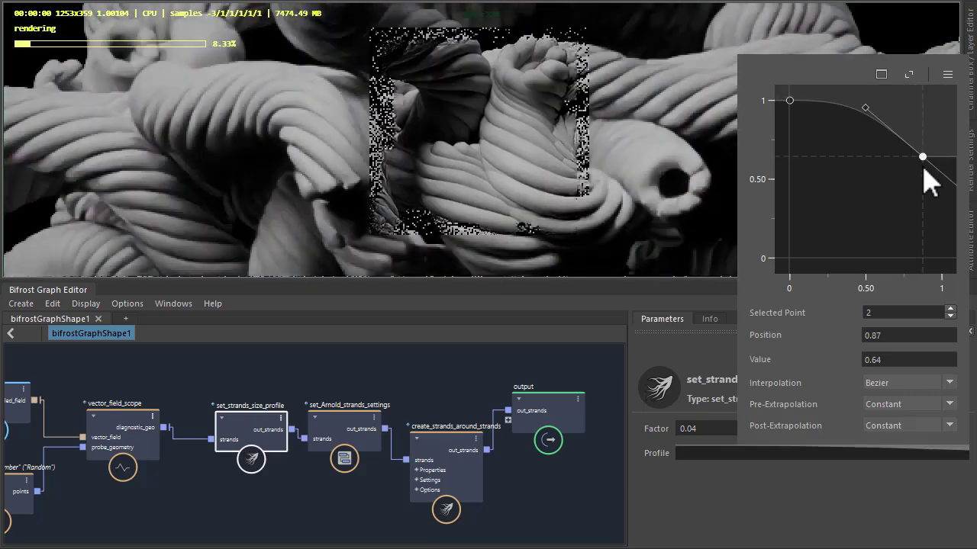
pyautogui.moveTo(922, 156); pyautogui.dragTo(918, 207)
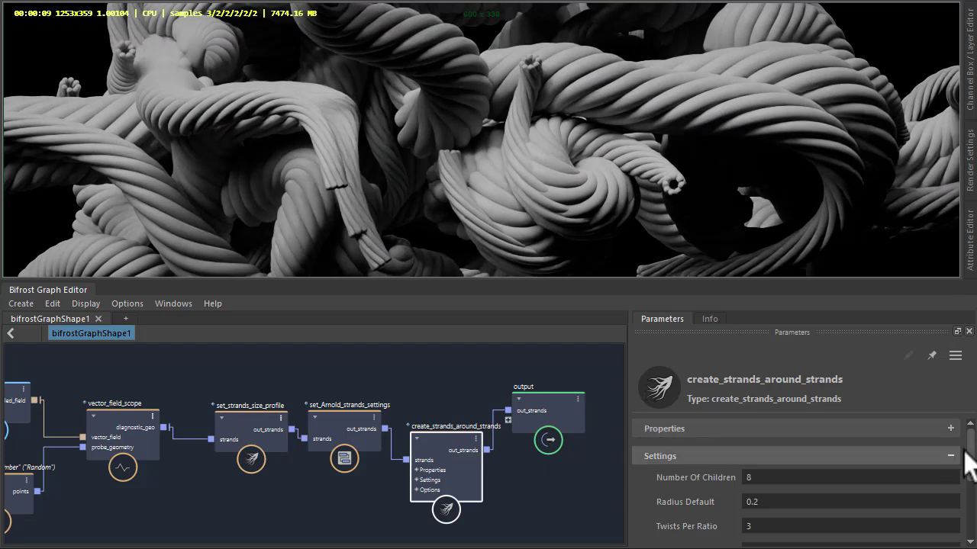
# Increase Number Of Children on create_strands_around_strands for densely ribbed coils.
pyautogui.click(849, 501)
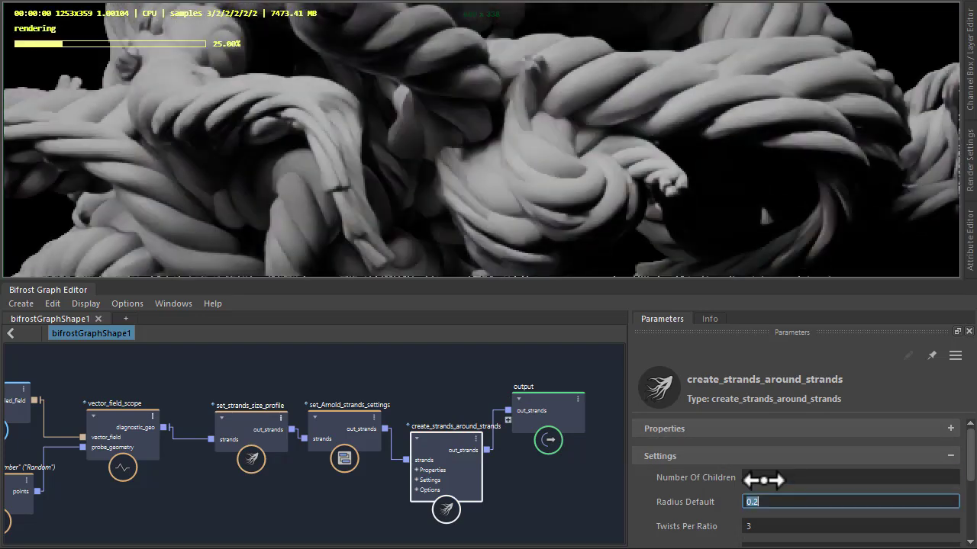
pyautogui.scroll(-3)
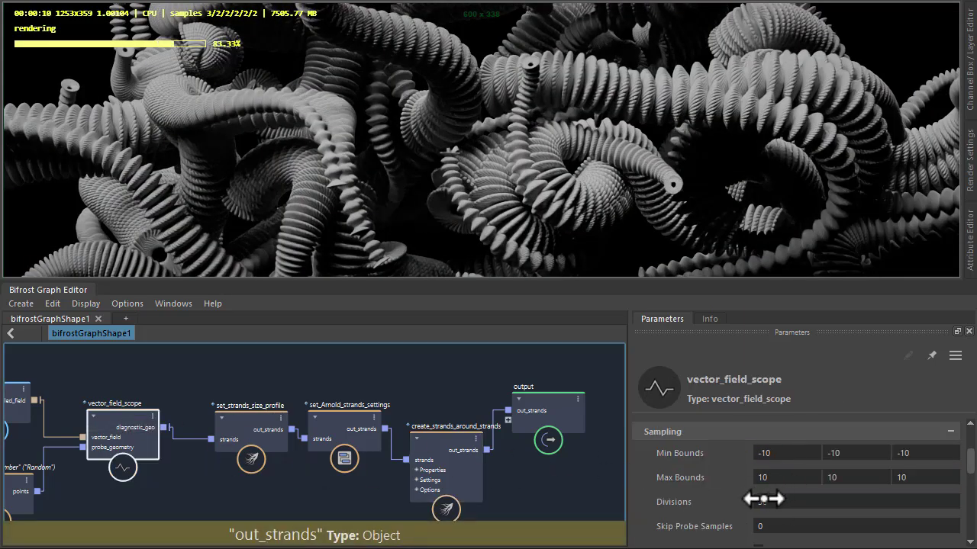
# Set Flowline Samples Per Second to 5 on the vector_field_scope node.
pyautogui.scroll(-3)
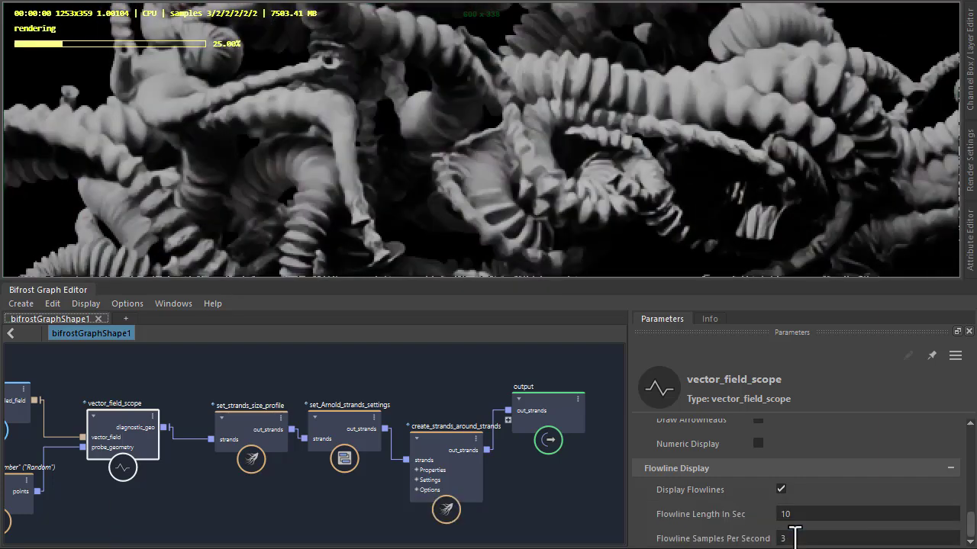
pyautogui.write('5')
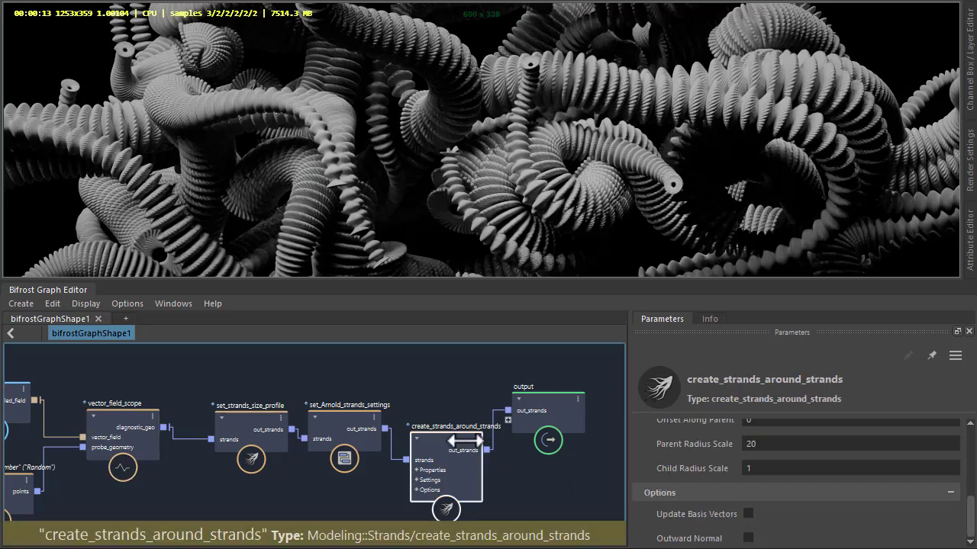
pyautogui.moveTo(641, 465)
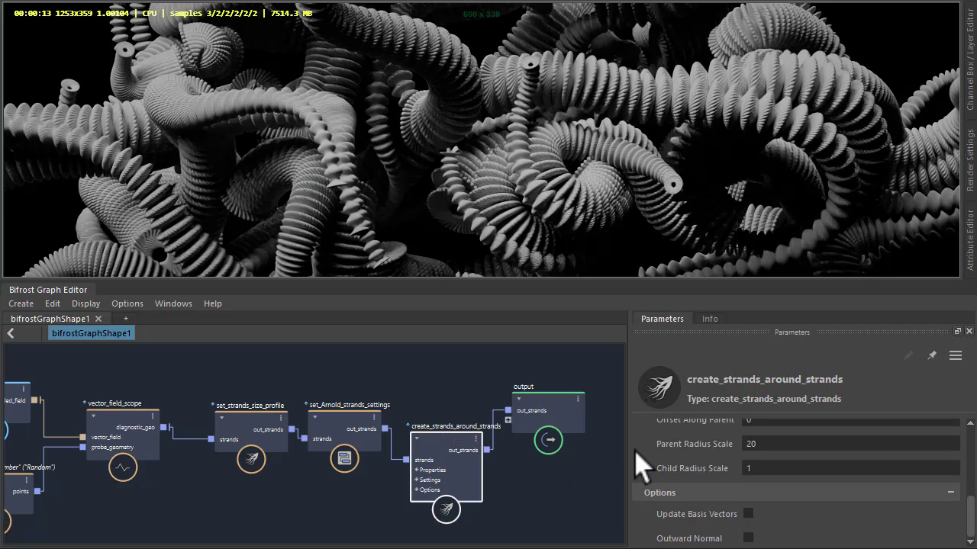
# Set Flowline Length In Sec to 1 on vector_field_scope for short fanned discs.
pyautogui.click(122, 435)
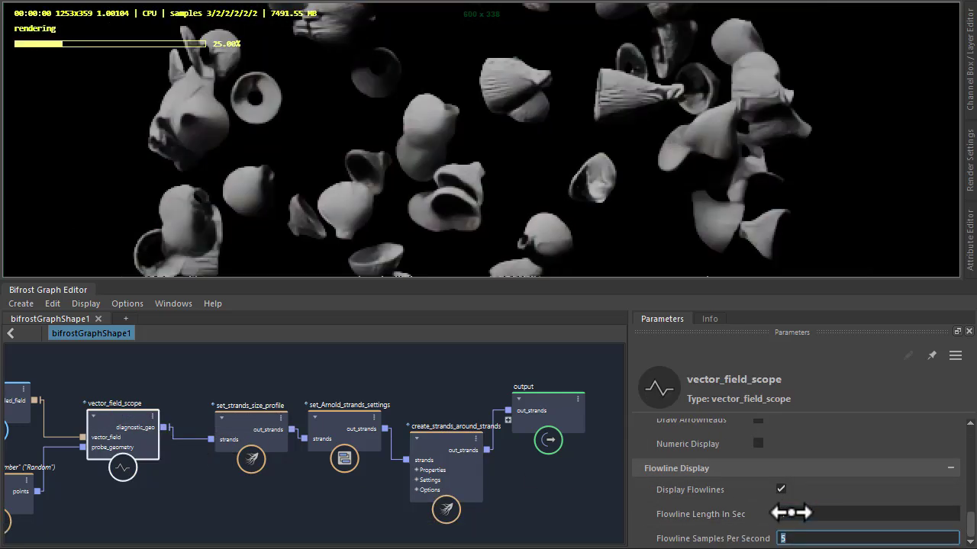
pyautogui.write('1')
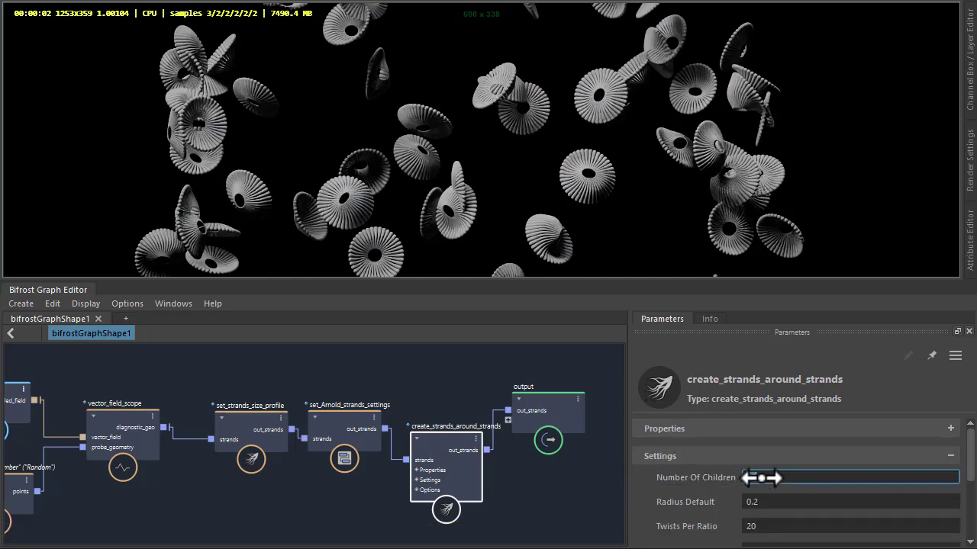
# Set Number Of Children to 8 and scatter_points Amount to 400 for dense flower clusters.
pyautogui.write('4')
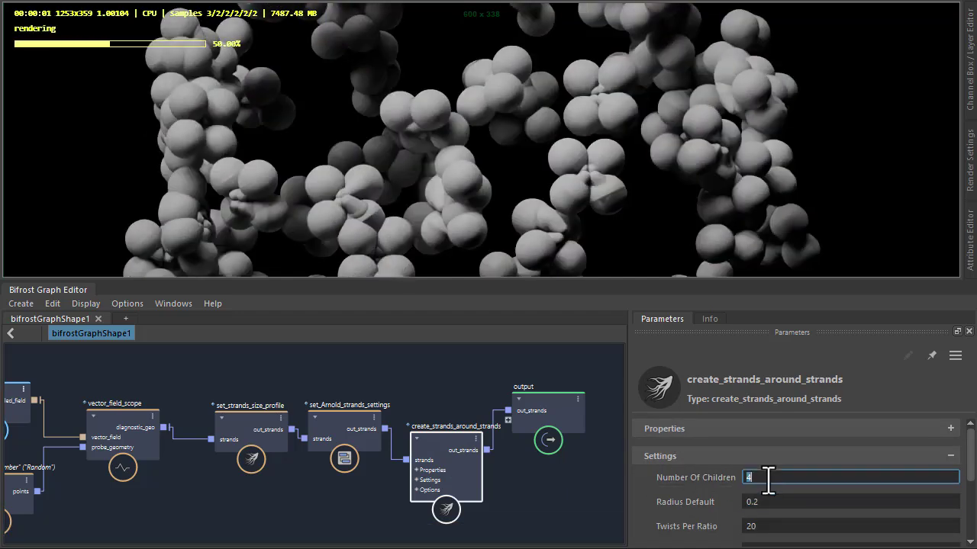
pyautogui.write('8')
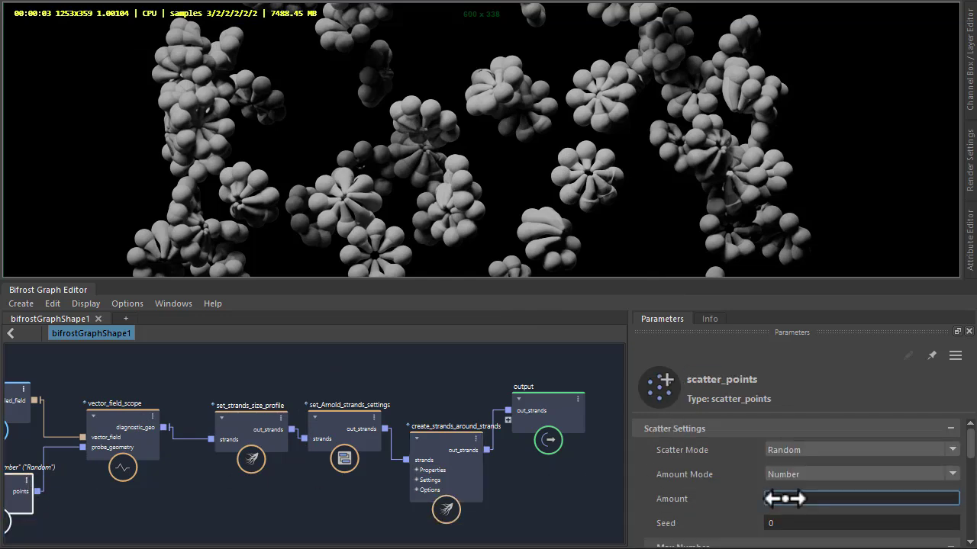
pyautogui.click(861, 522)
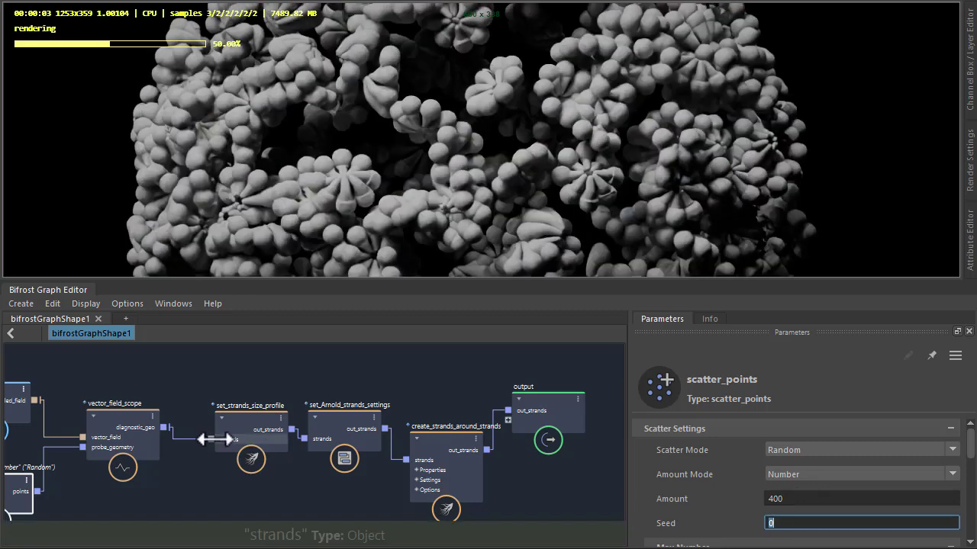
pyautogui.click(122, 435)
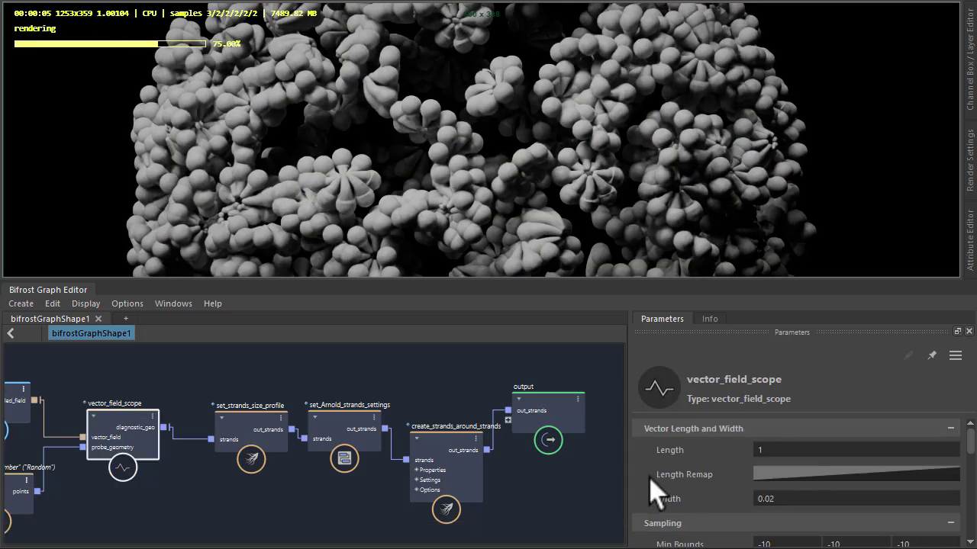
# Increase Flowline Length In Sec so the clusters stretch into pine-cone shapes.
pyautogui.scroll(-3)
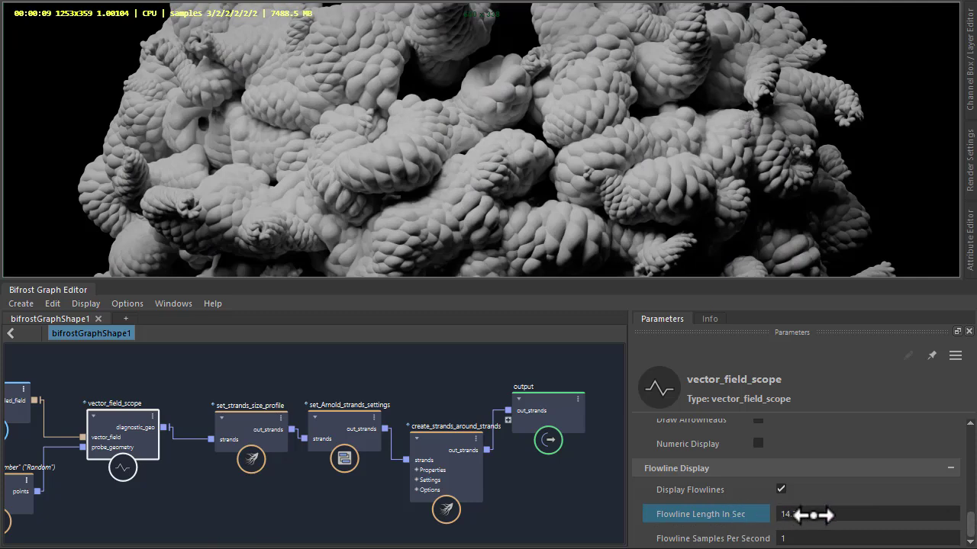
pyautogui.click(866, 537)
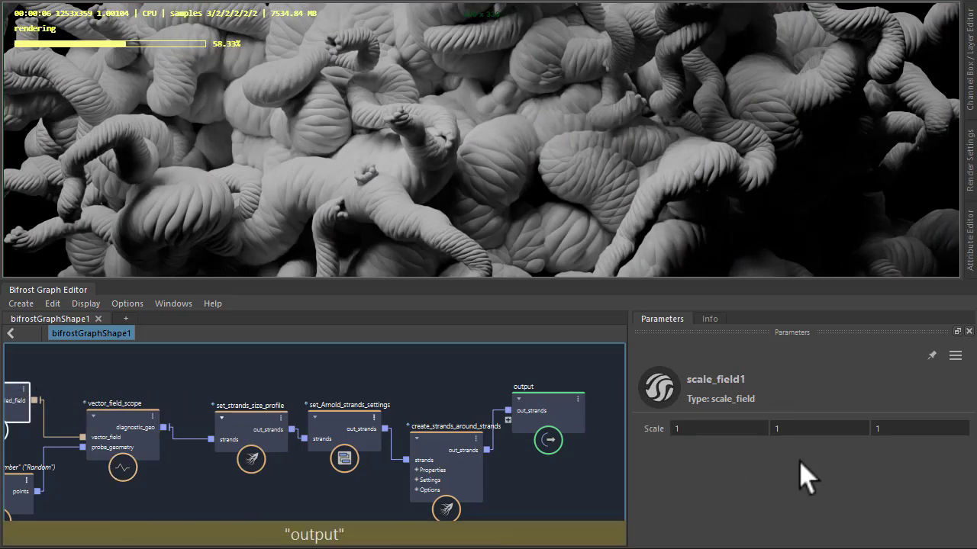
# Set the scale field value to 0.1 for the tower arrangement.
pyautogui.write('.1')
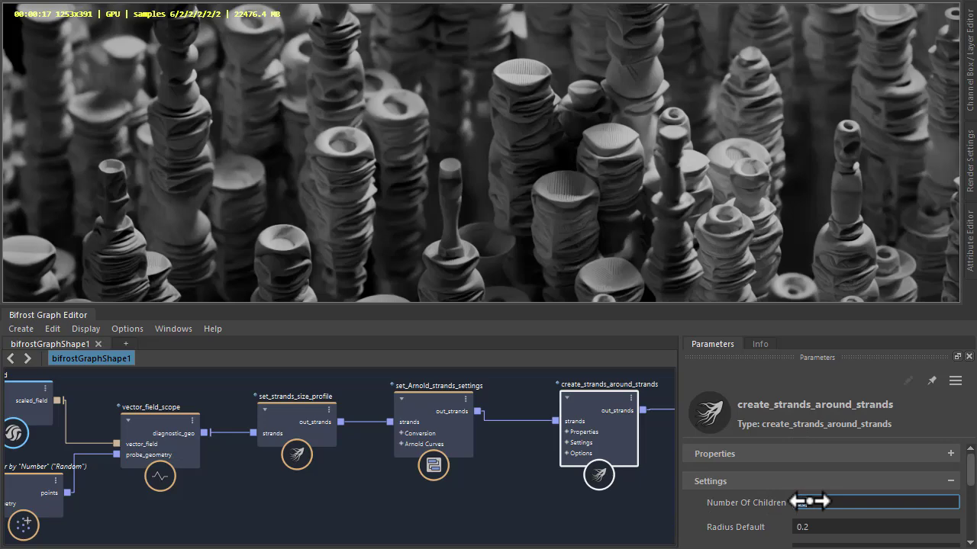
# Edit Number Of Children on create_strands_around_strands for the tower look.
pyautogui.click(876, 526)
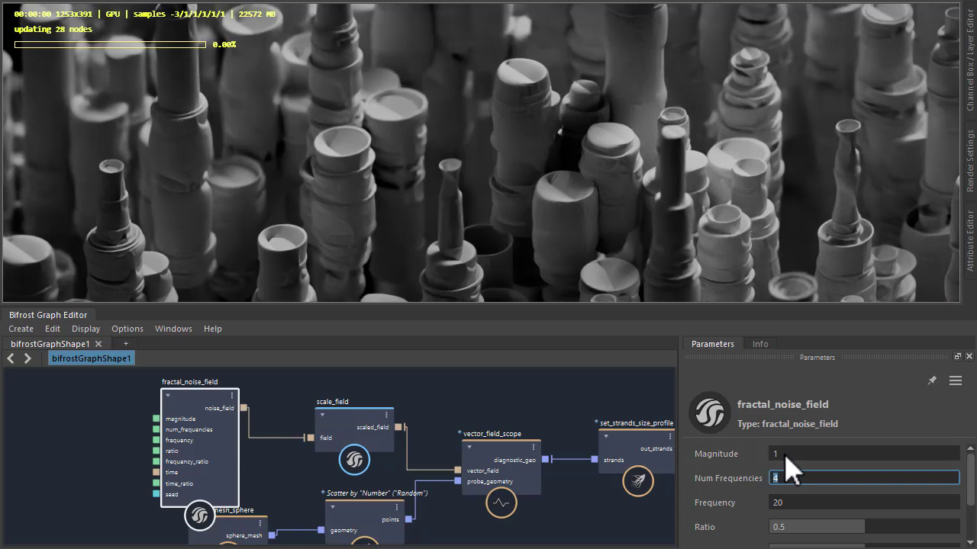
# Set the fractal noise field magnitude to 2 and frequency to 80.
pyautogui.write('2')
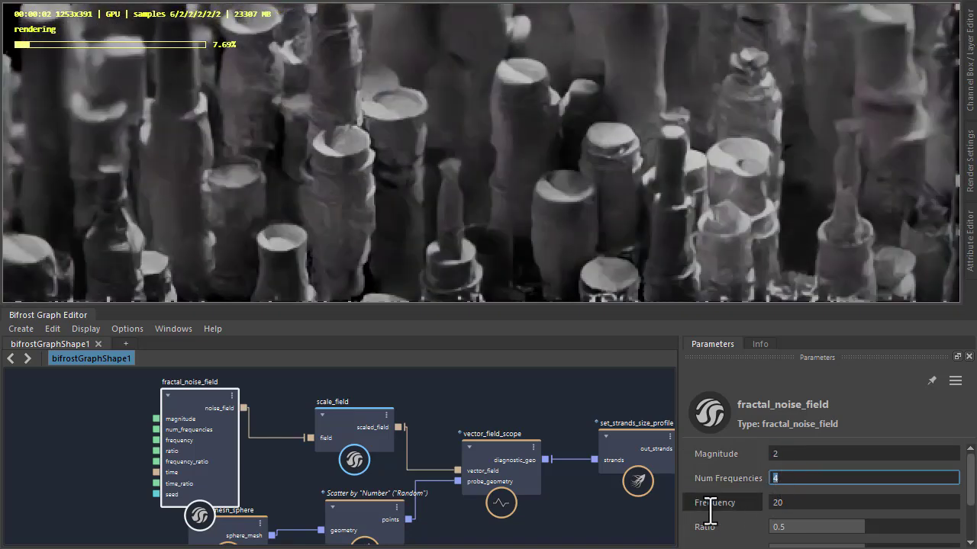
pyautogui.click(862, 502)
pyautogui.write('4')
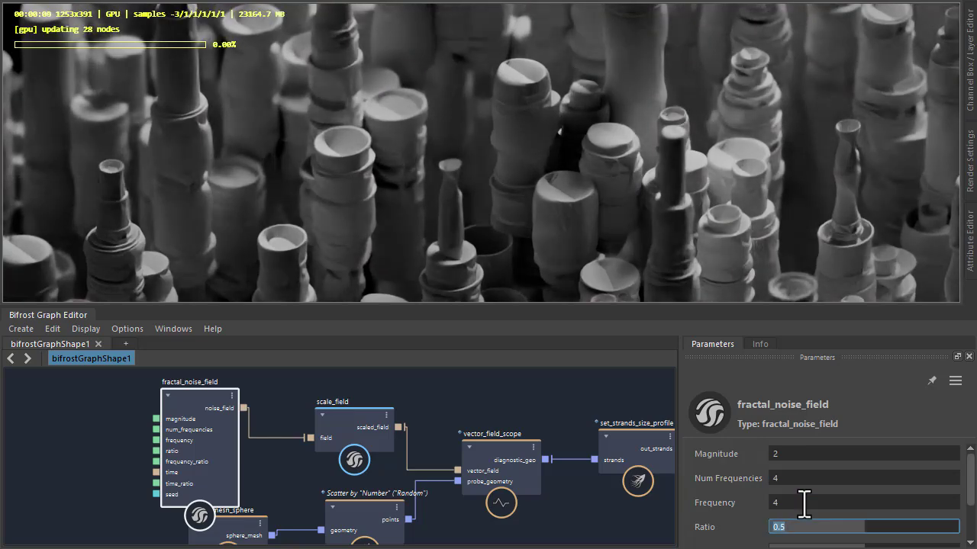
pyautogui.write('80')
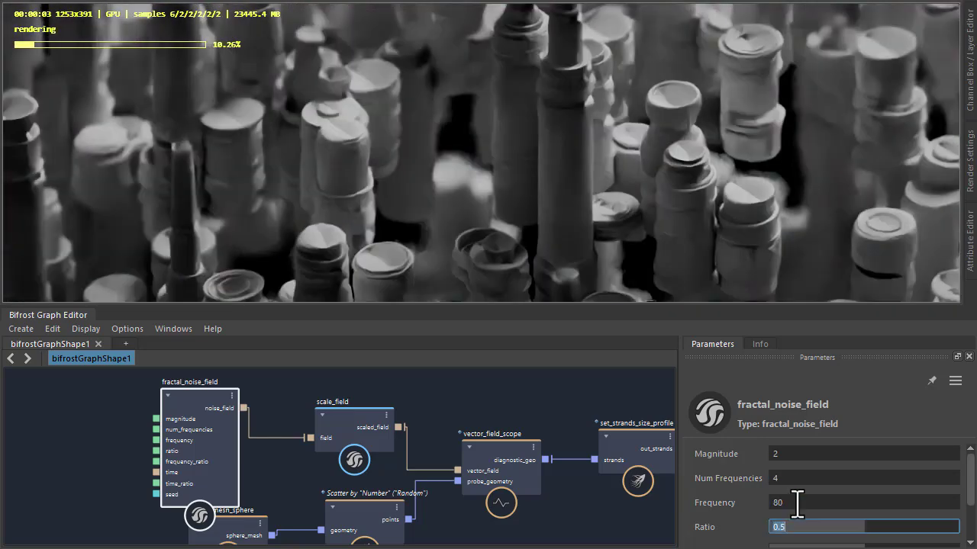